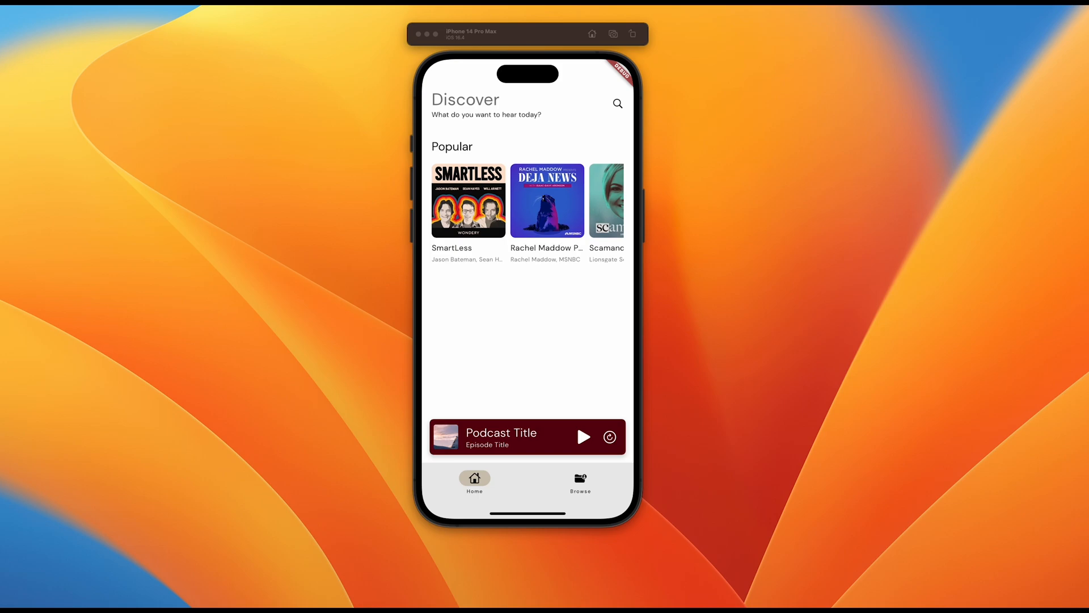
mouse_move(563, 129)
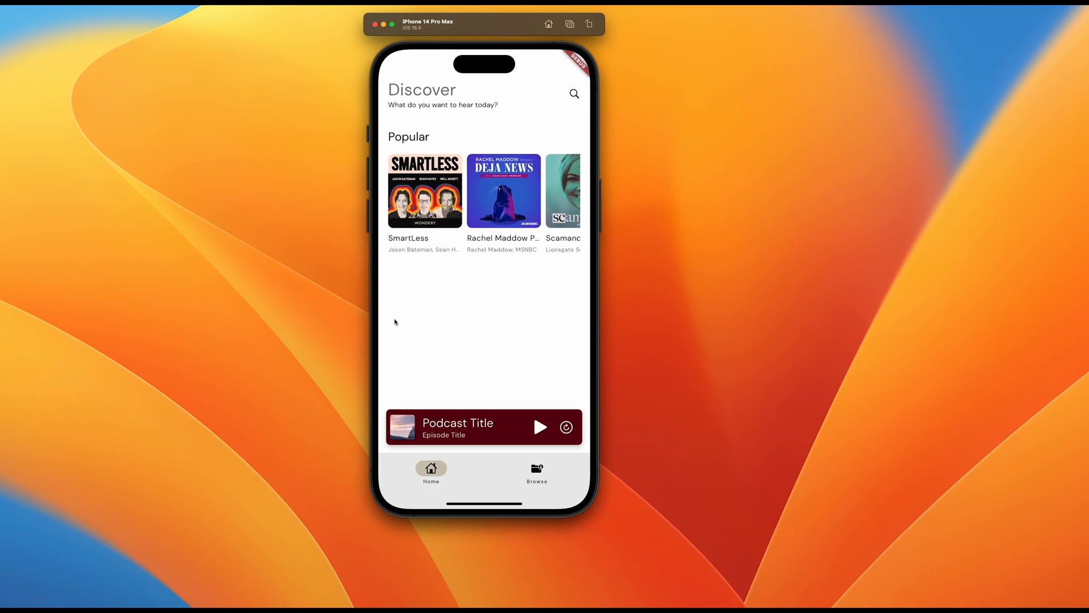
mouse_move(545, 214)
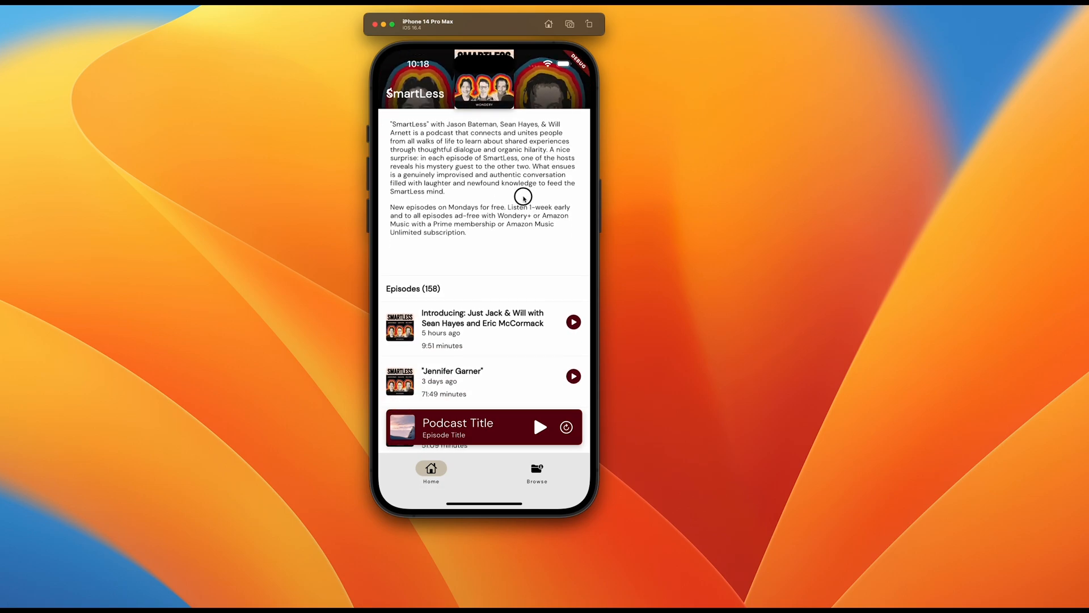
Return to Discover and scroll the Popular row left to reveal Wiser Than Me and Morbid
scroll(down, 3)
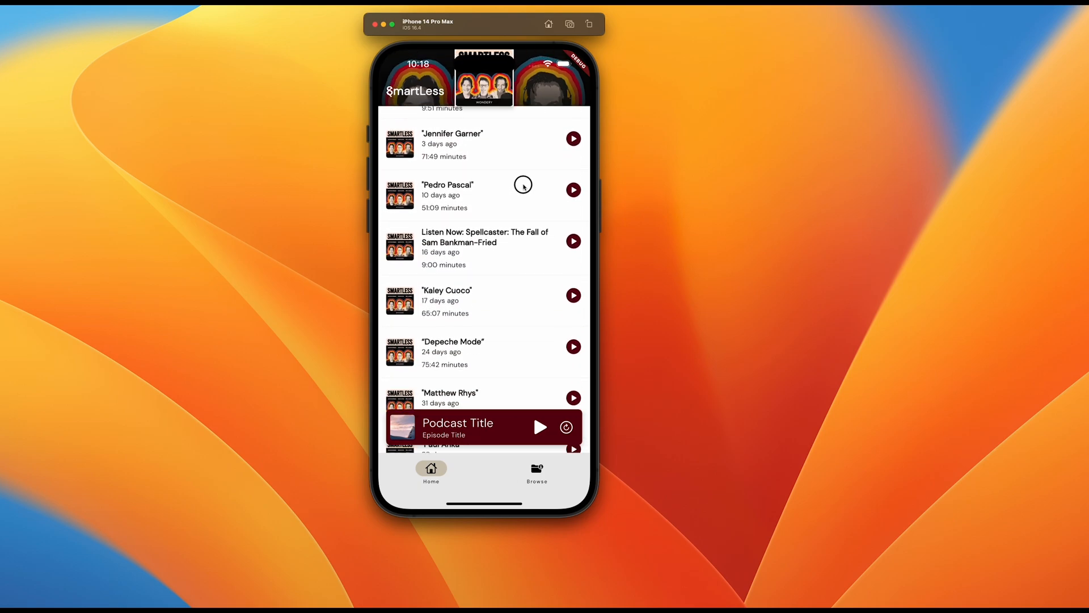
click(415, 90)
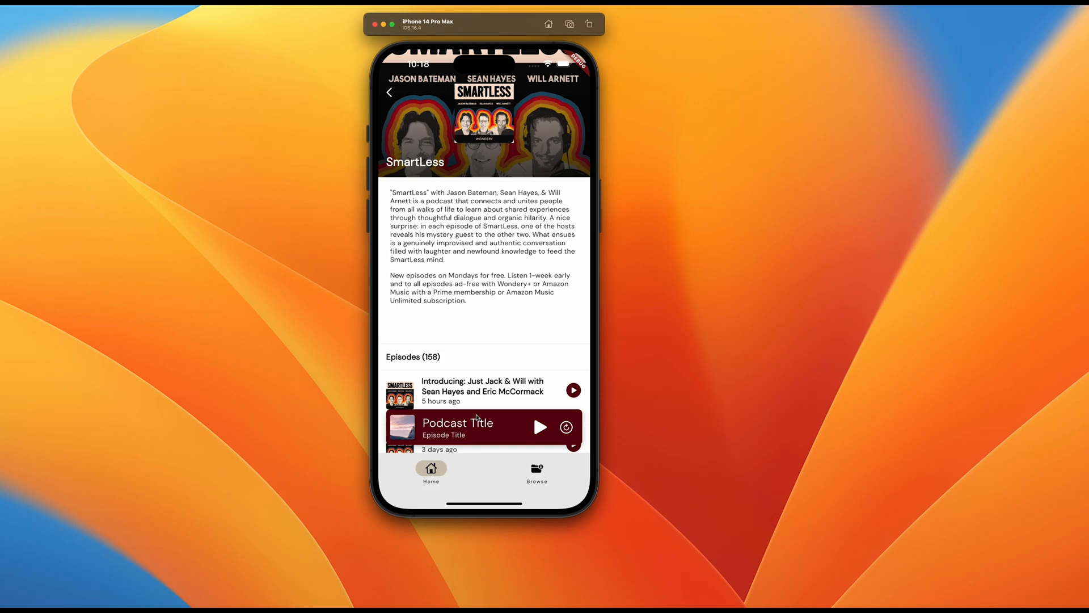
click(458, 427)
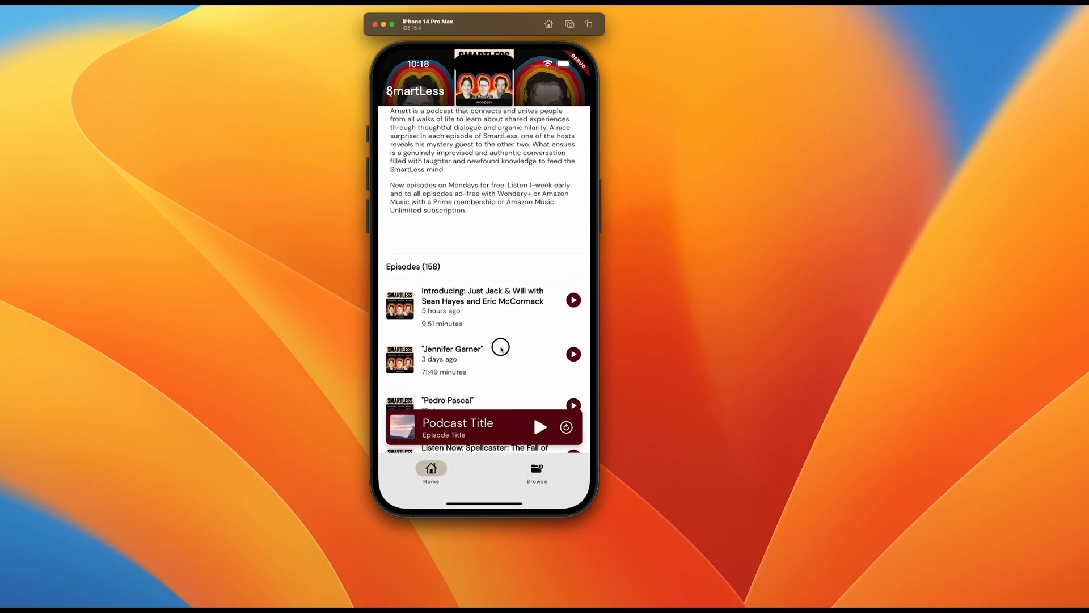
click(430, 473)
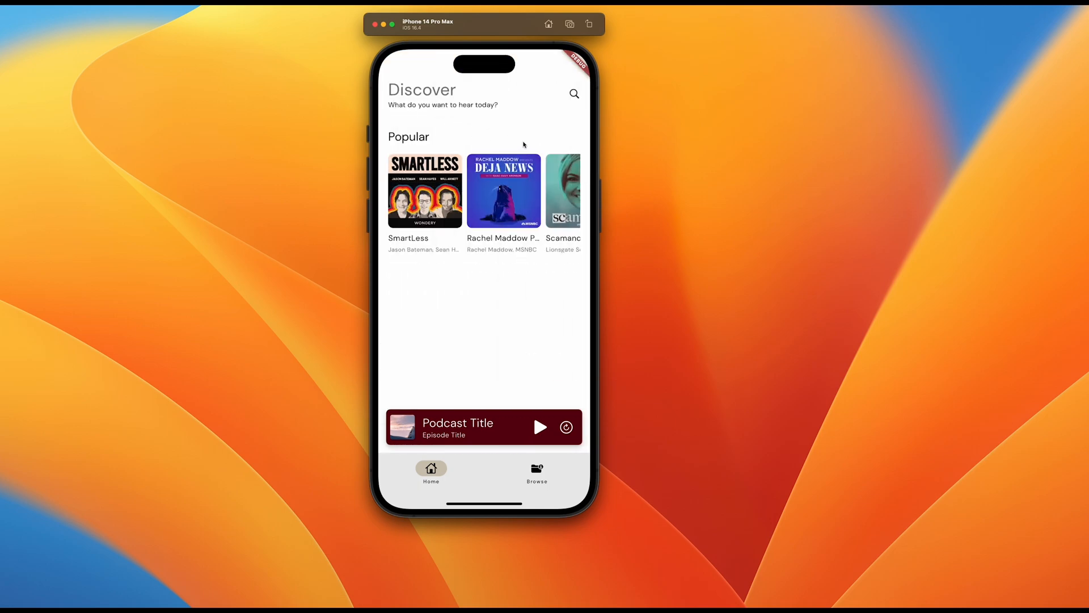
mouse_move(505, 361)
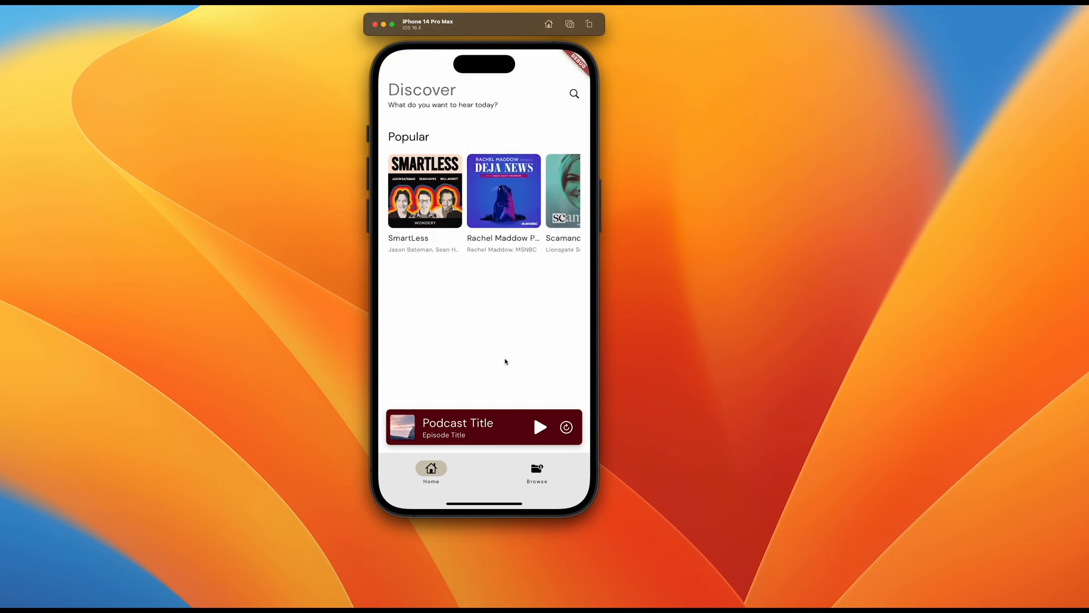
mouse_move(519, 266)
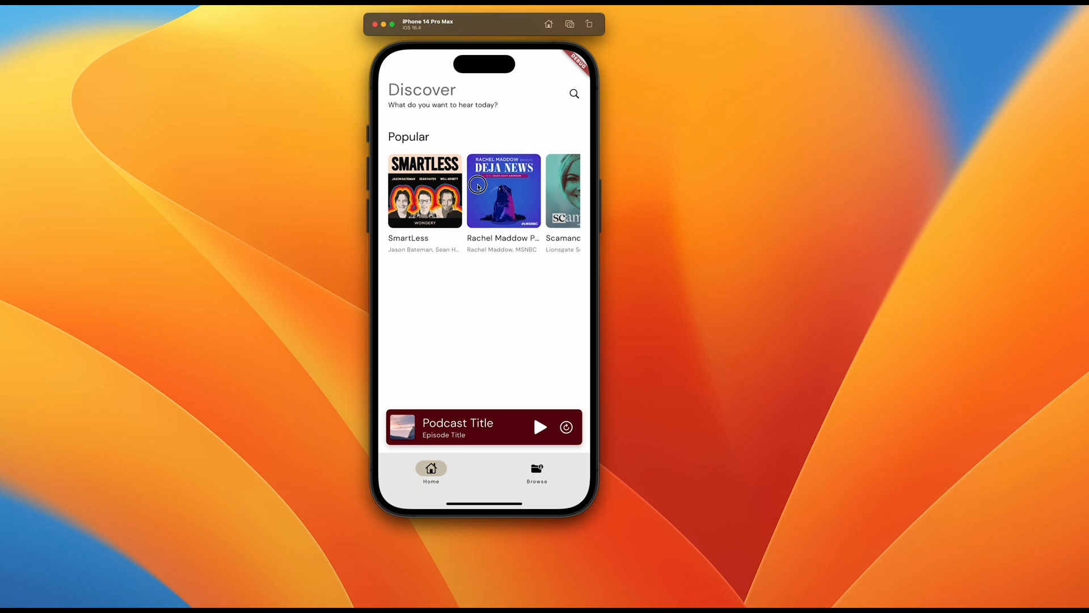
scroll(left, 3)
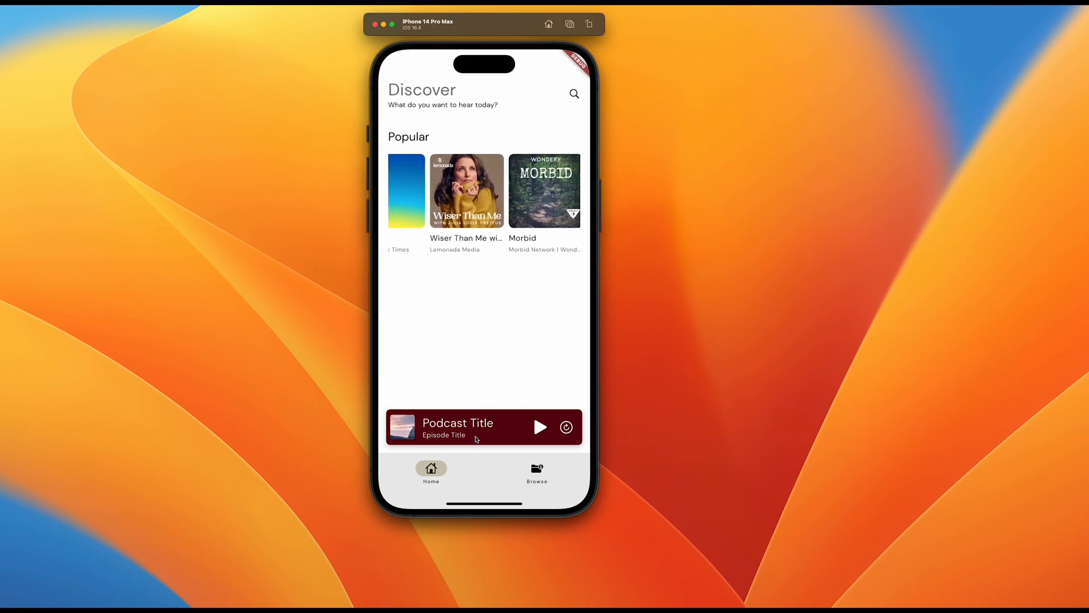
scroll(left, 3)
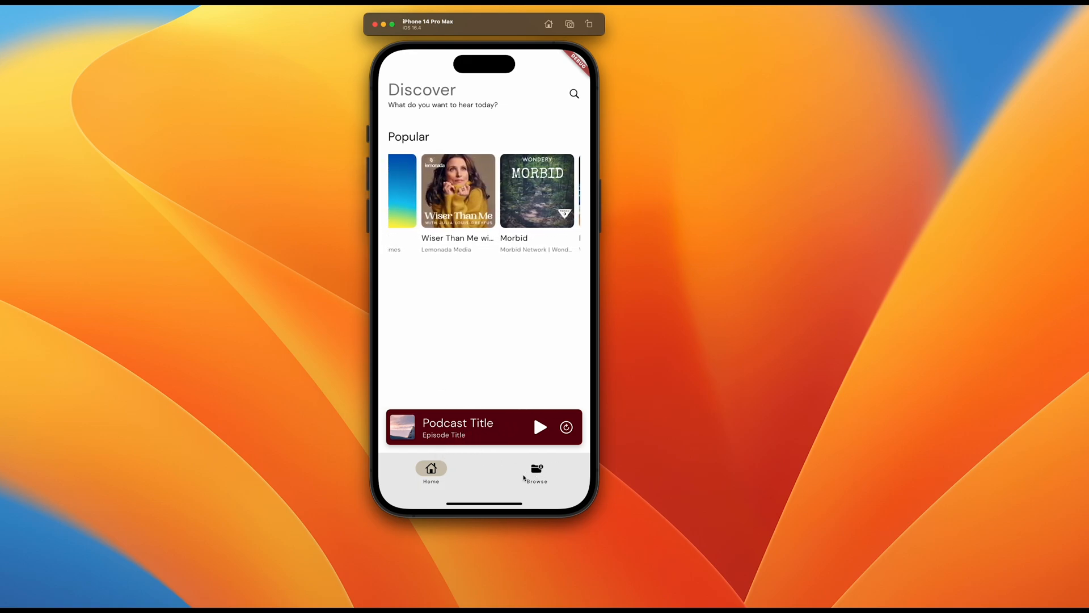
mouse_move(576, 409)
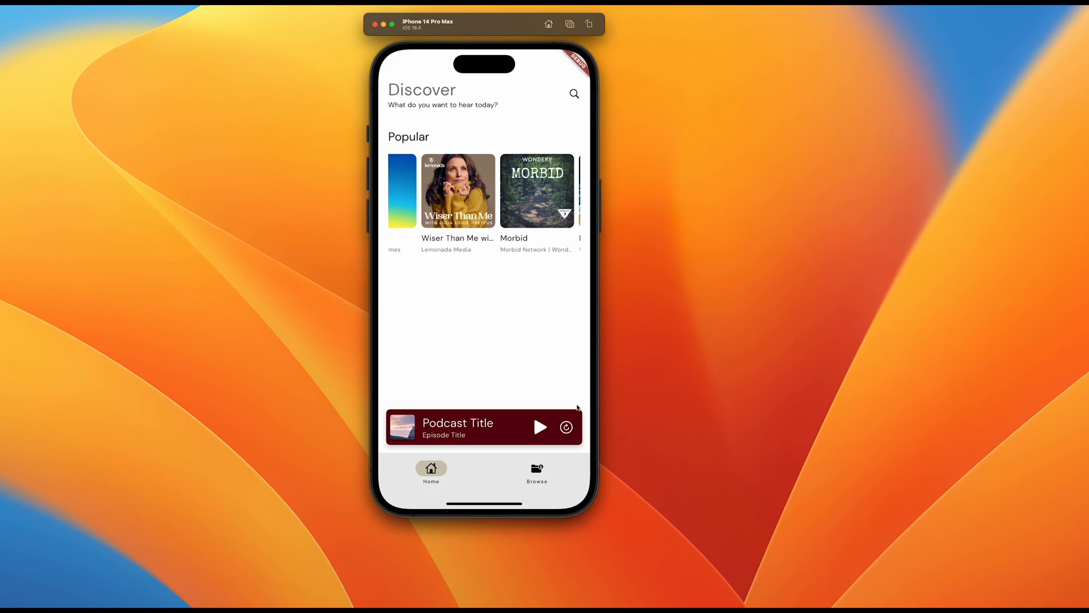
mouse_move(532, 380)
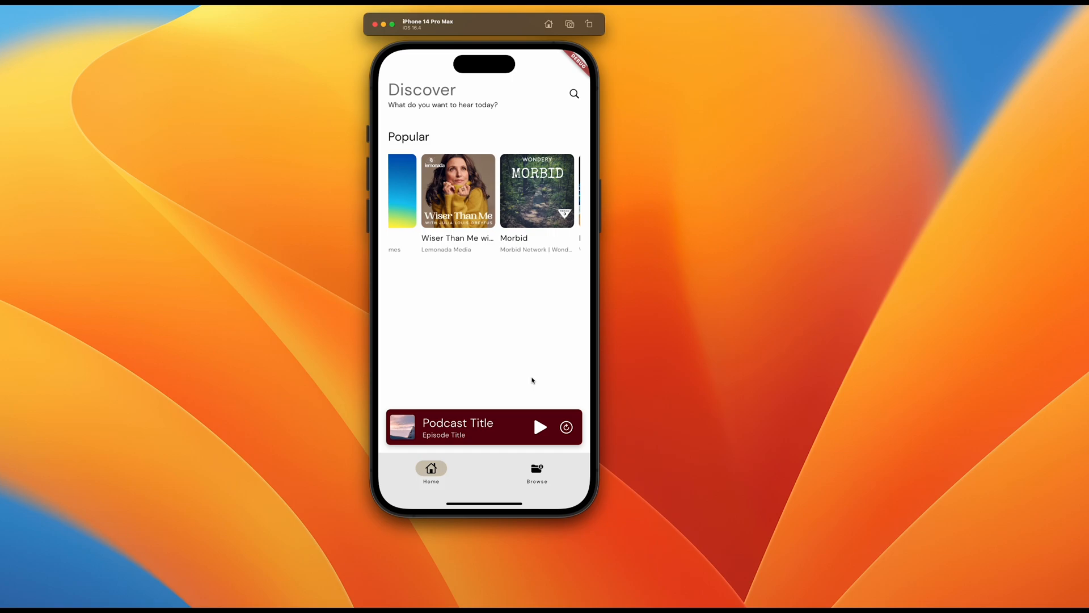
mouse_move(461, 186)
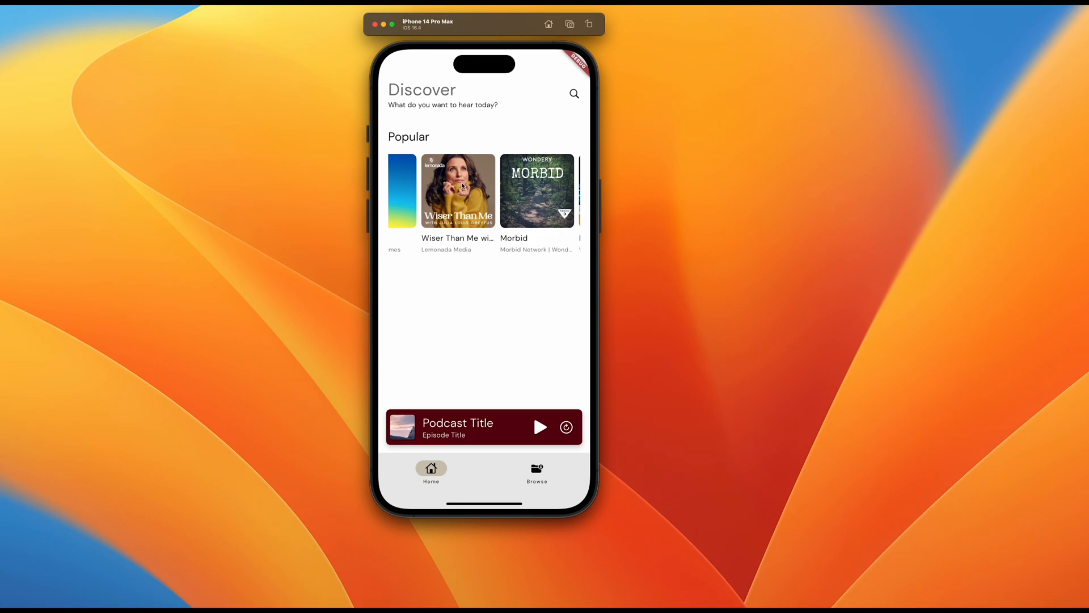